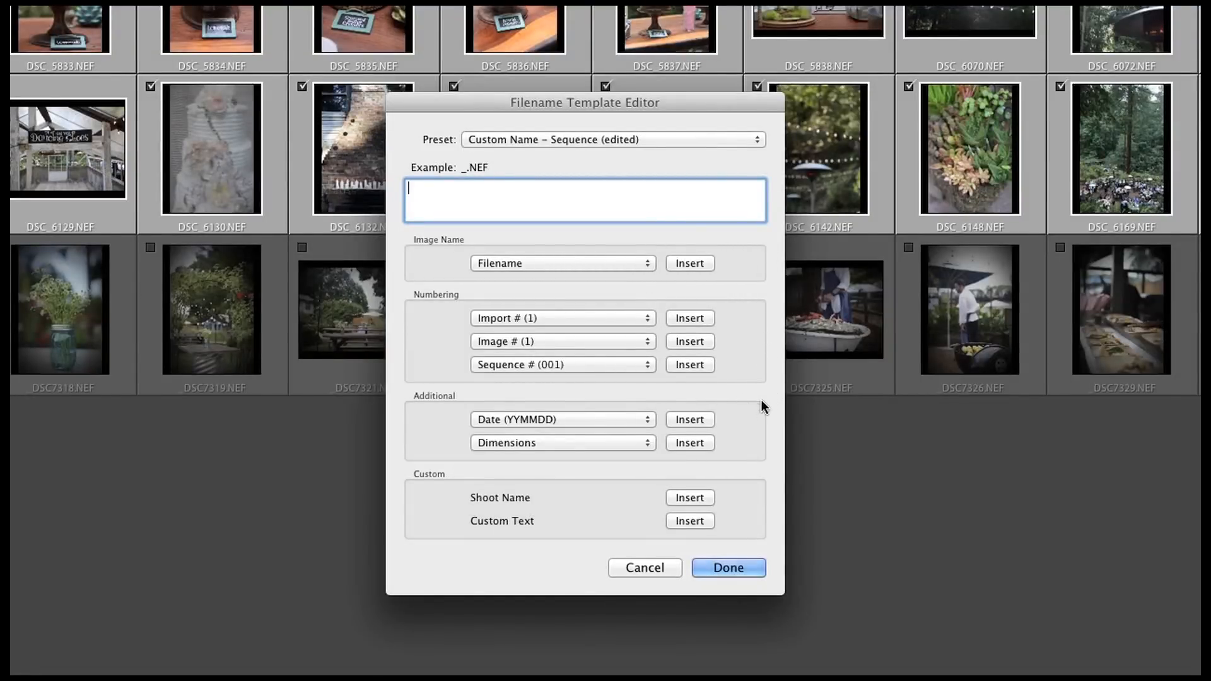
mouse_move(721, 419)
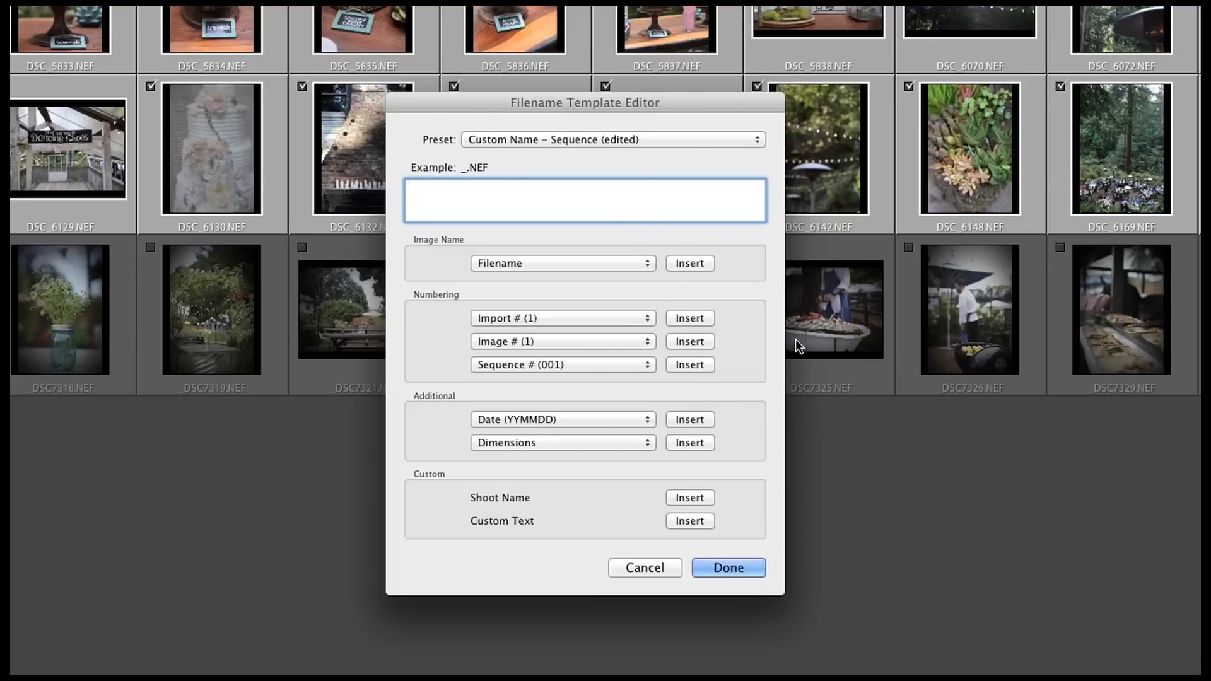
mouse_move(632, 447)
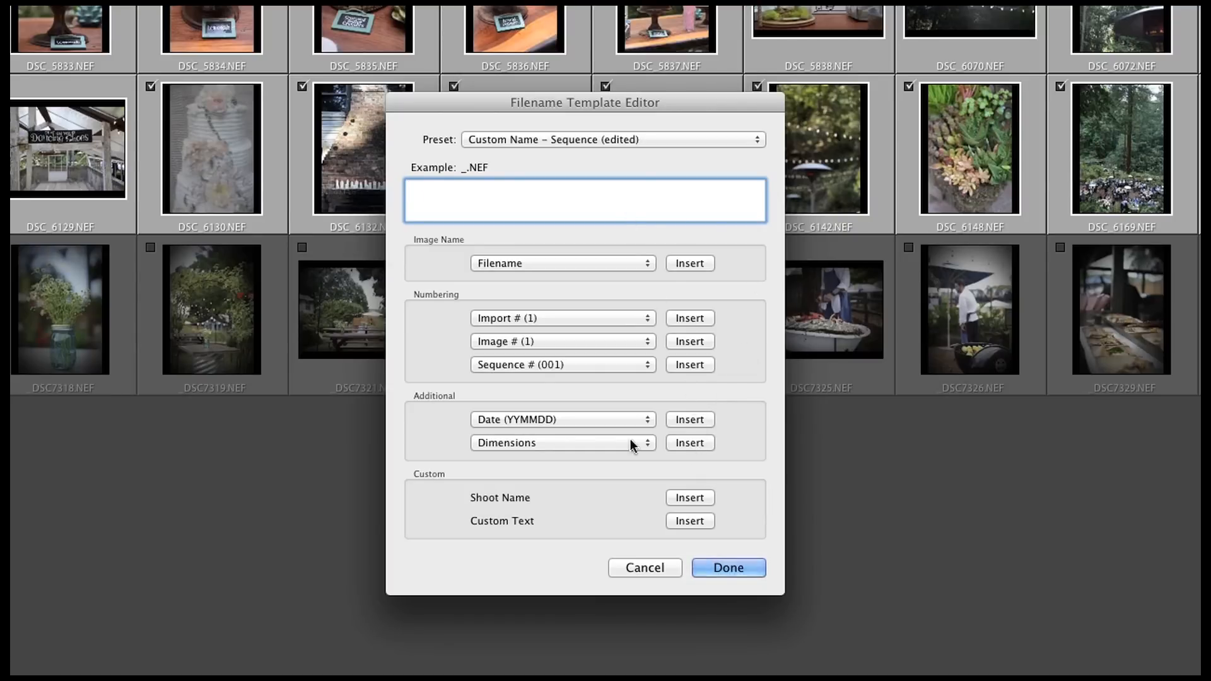
mouse_move(513, 447)
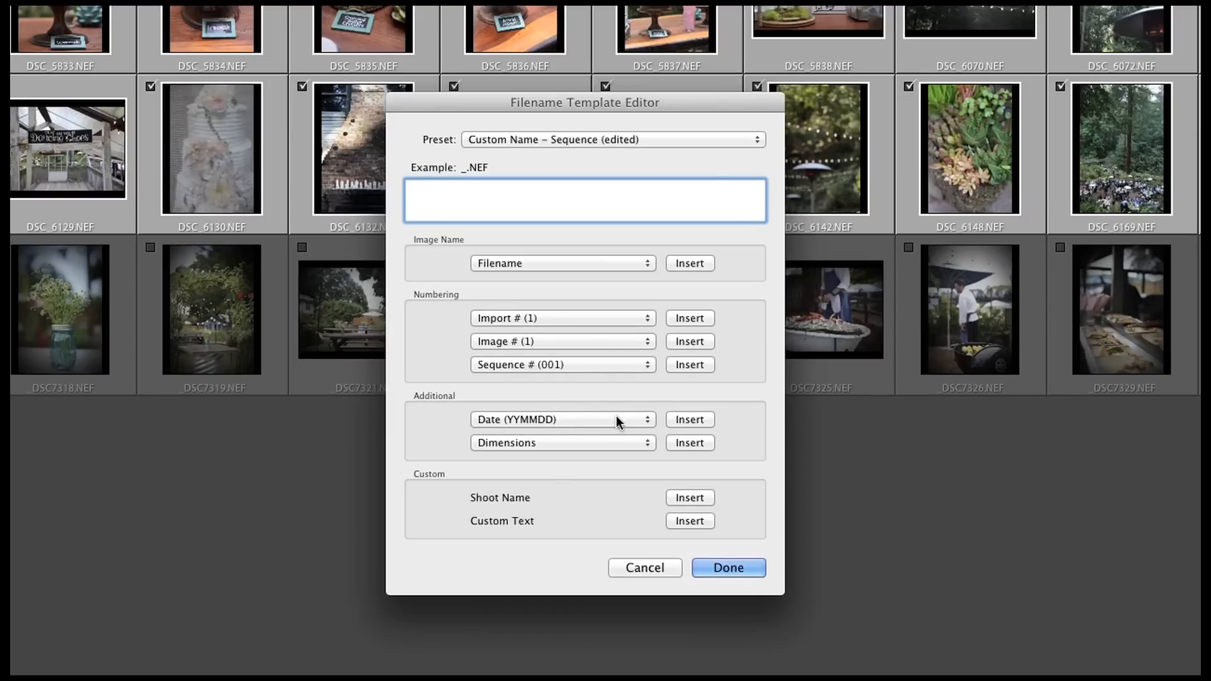
Insert a Date (YYMMDD) token as the first element, making the example name 140716.NEF
left_click(562, 419)
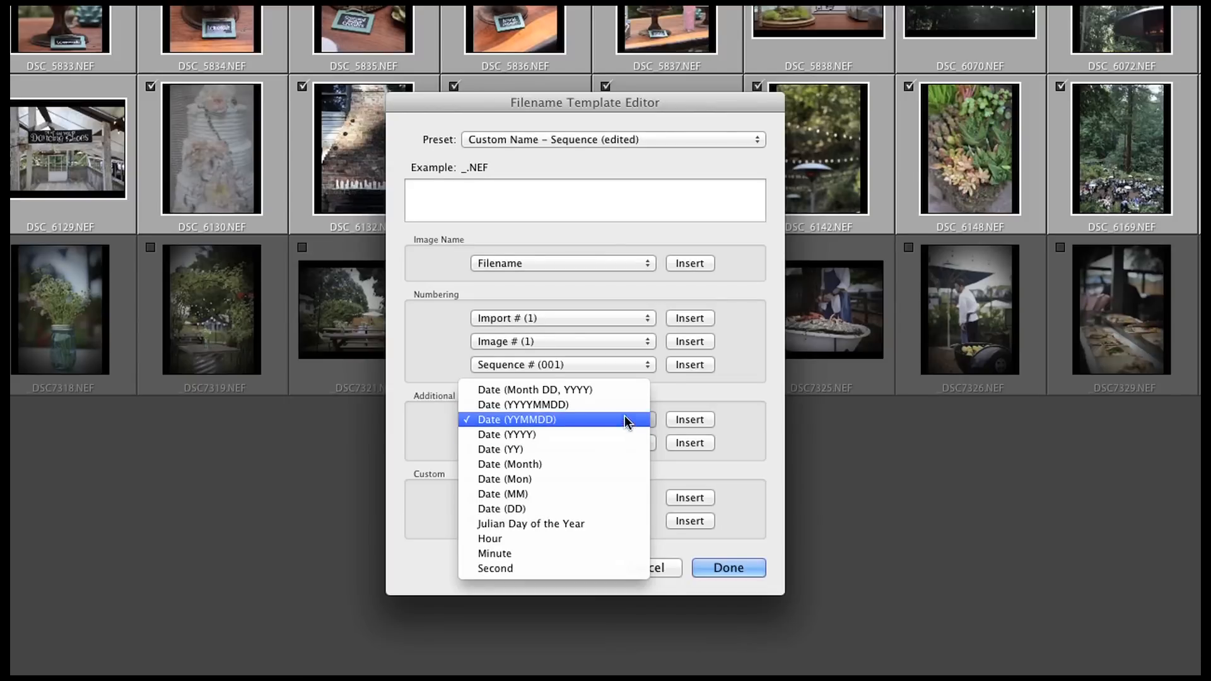
mouse_move(618, 423)
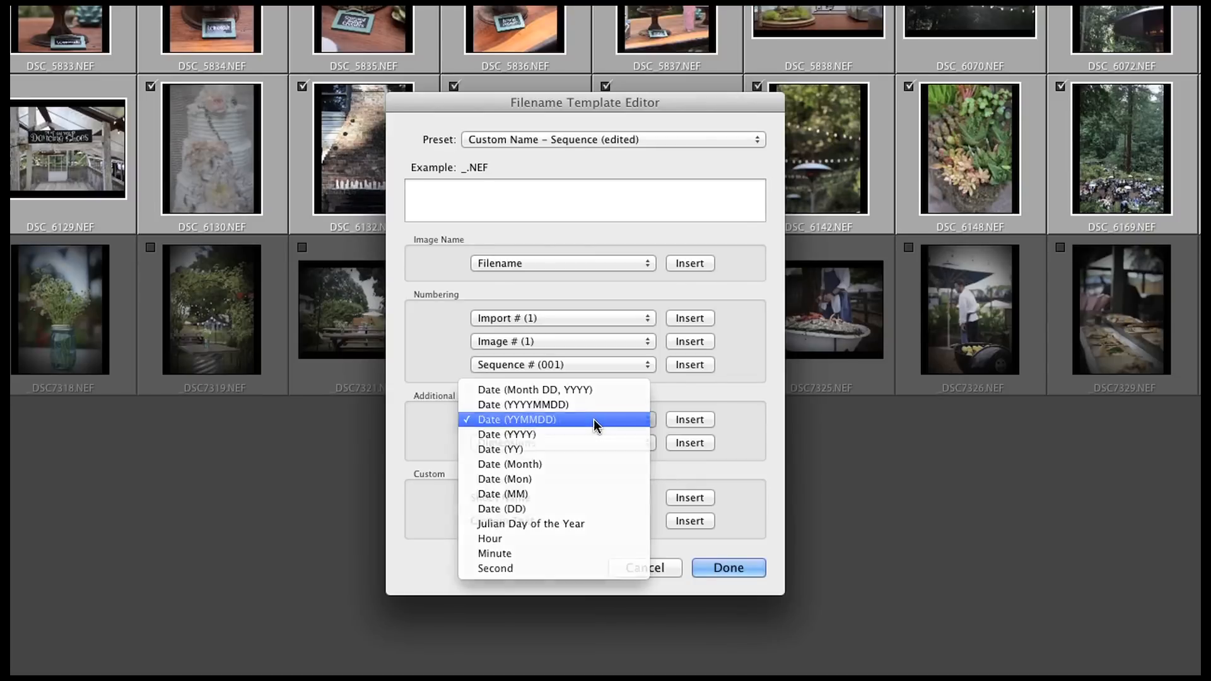
left_click(516, 418)
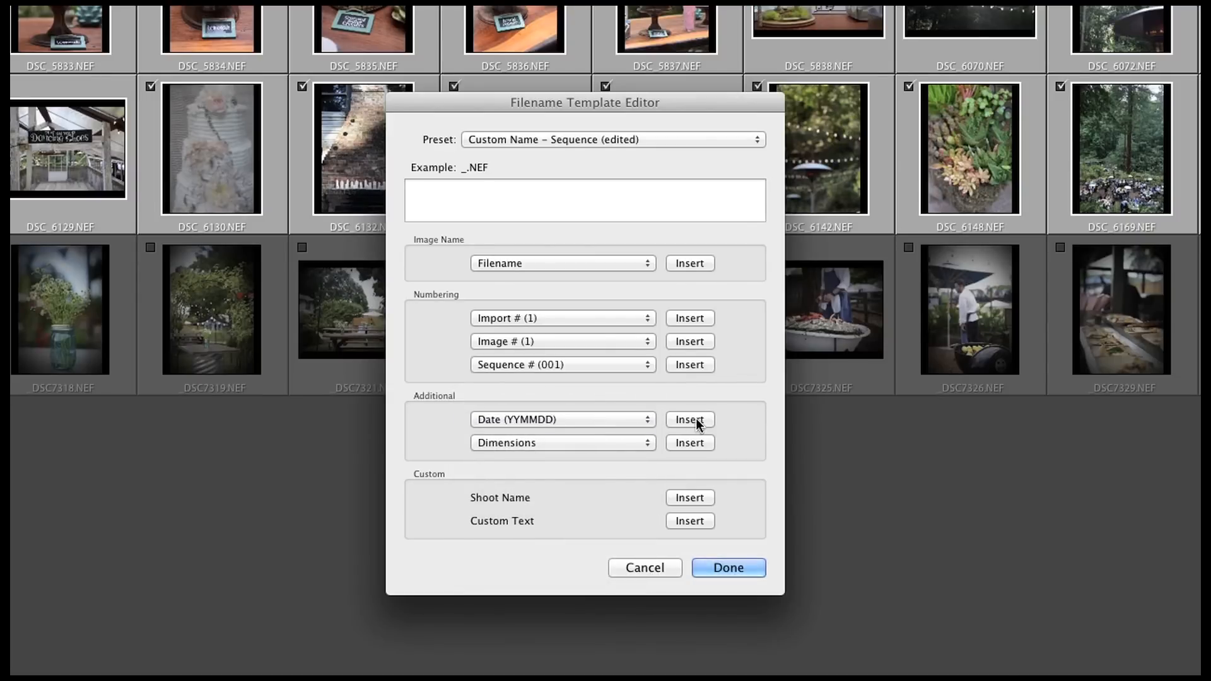
left_click(689, 419)
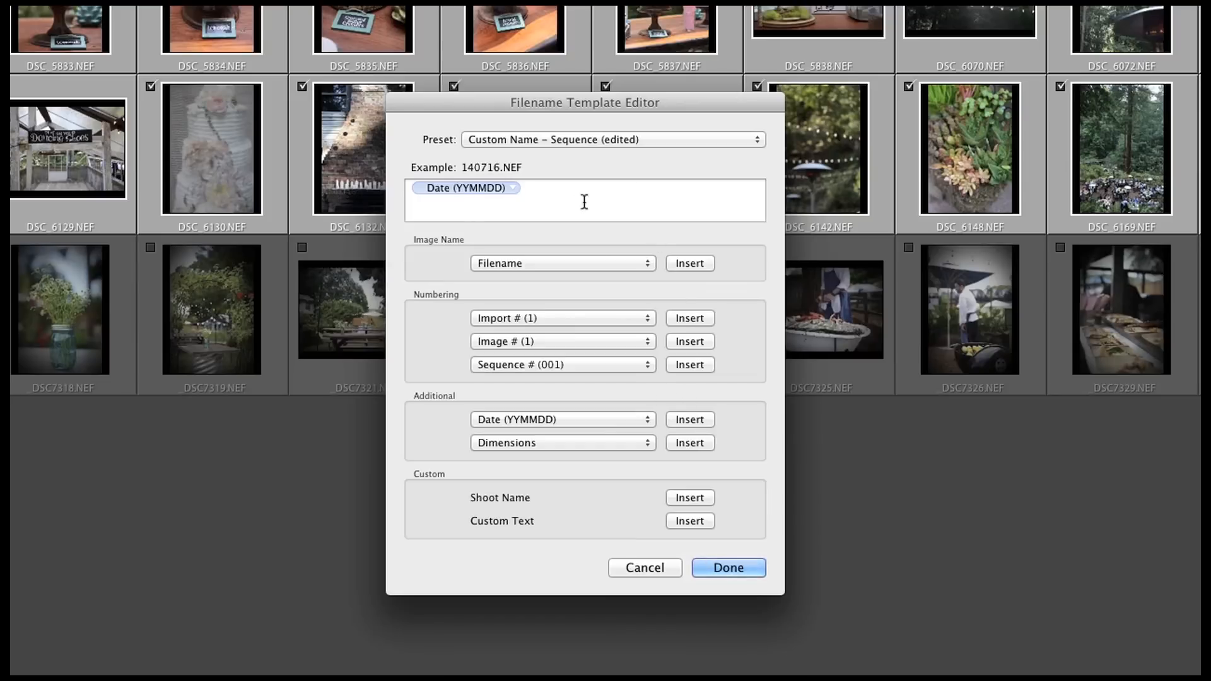